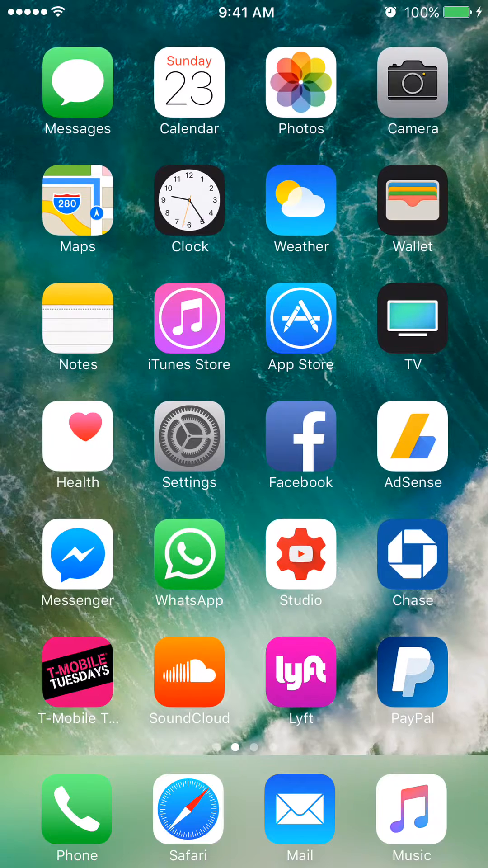
# Step: Open General > iTunes Wi-Fi Sync in Settings and start a Sync Now
pyautogui.click(189, 447)
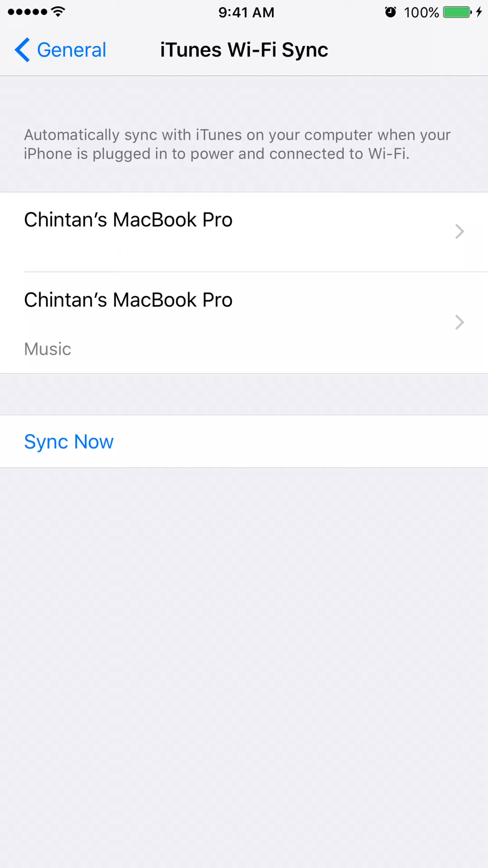
pyautogui.click(69, 442)
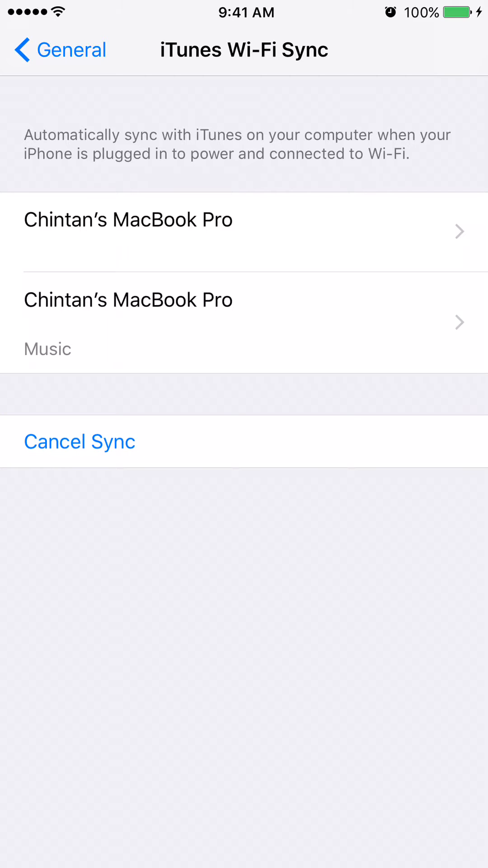